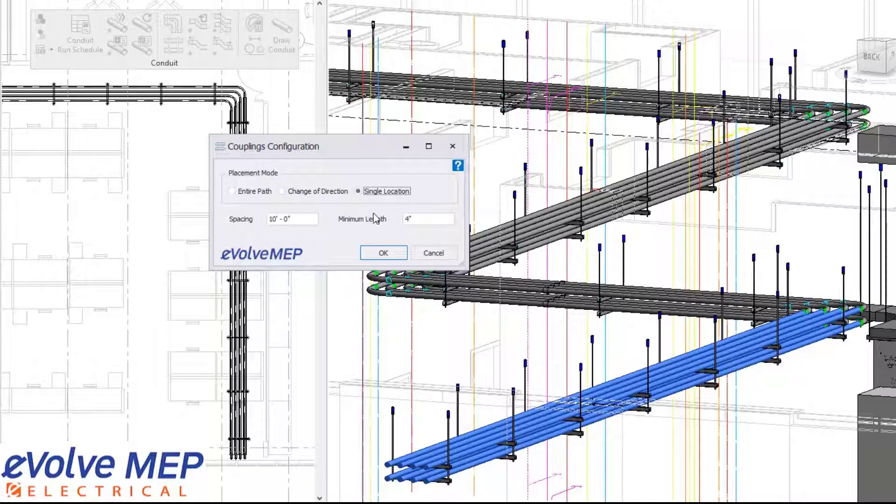
Place couplings along the Entire Path at 10'-0" spacing with 4" minimum length
left_click(358, 191)
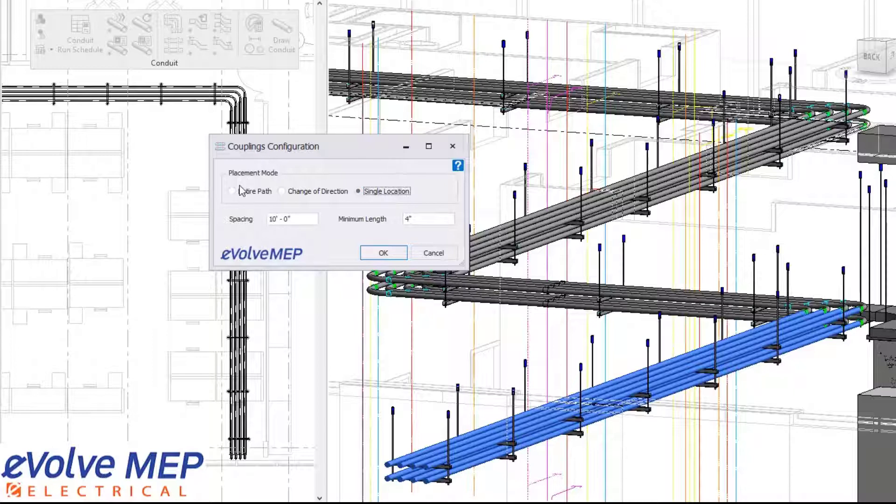
left_click(233, 190)
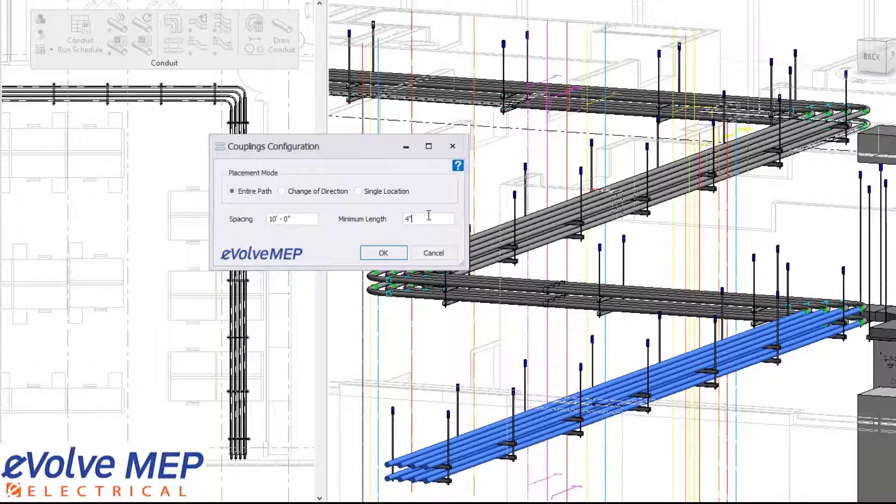
left_click(383, 253)
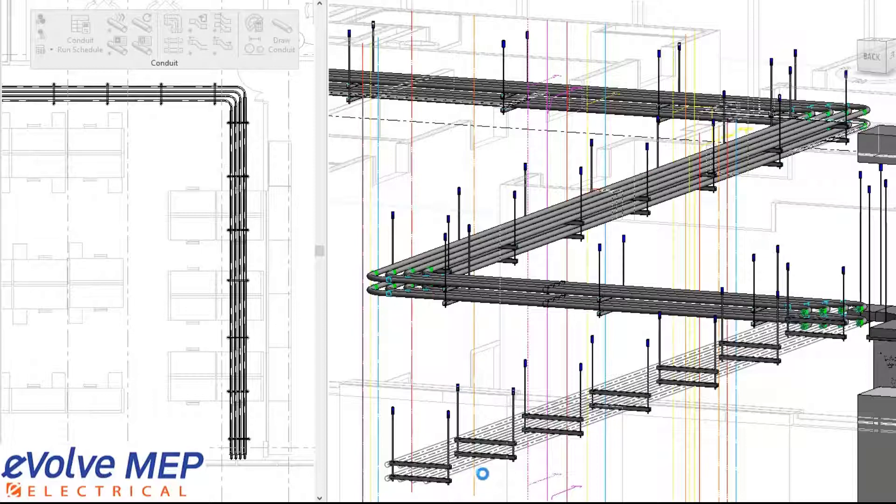
mouse_move(502, 294)
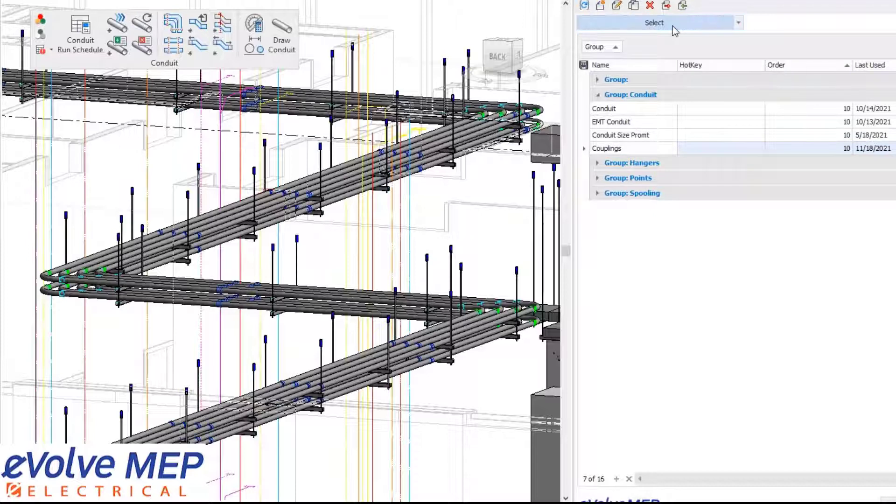
Select the eight offset conduit fittings using the saved Couplings filter
left_click(737, 22)
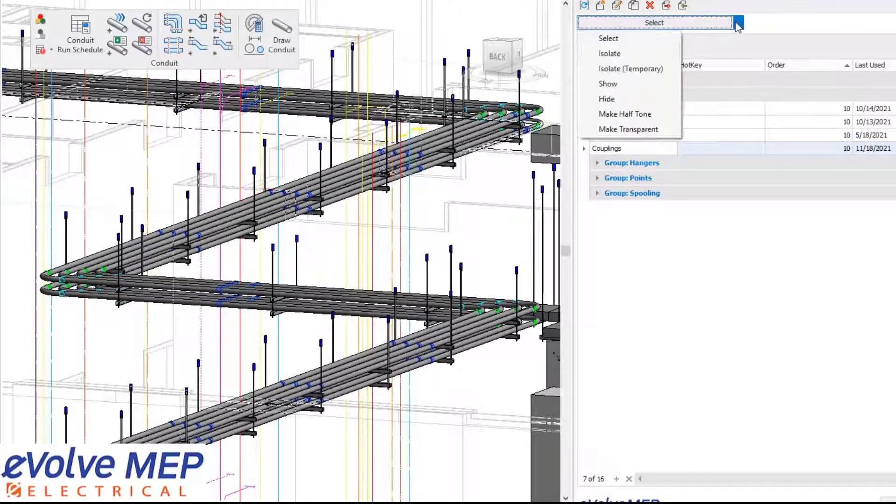
left_click(609, 53)
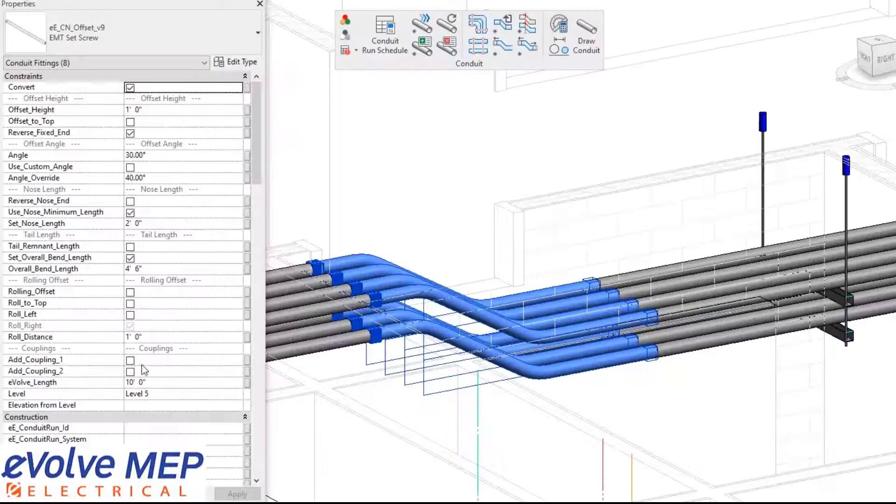
Enable Add_Coupling on the selected offset bend fittings and apply
left_click(130, 361)
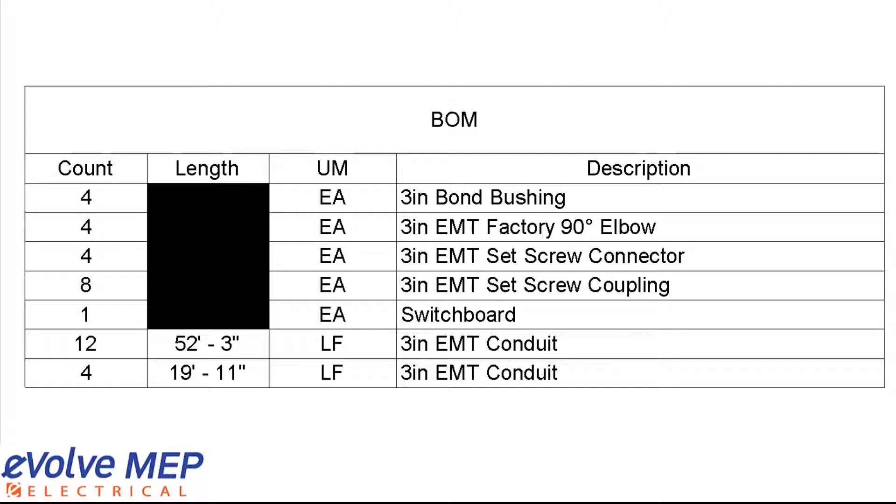
mouse_move(732, 96)
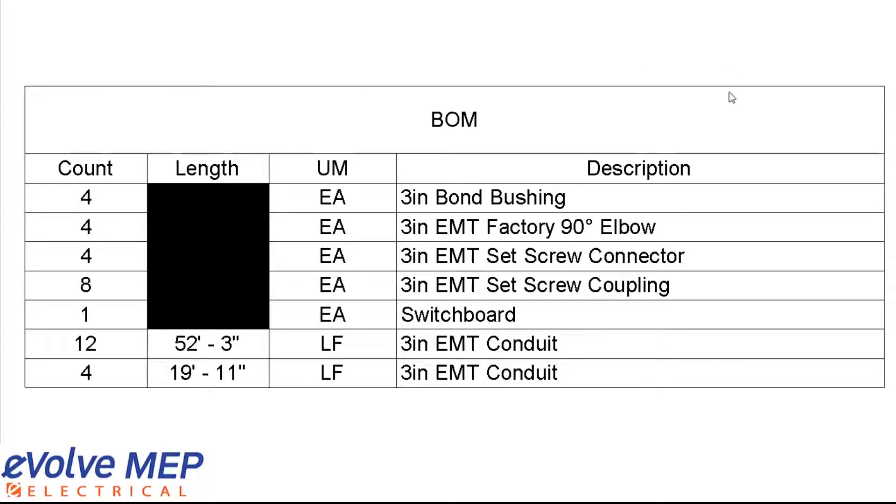
mouse_move(814, 243)
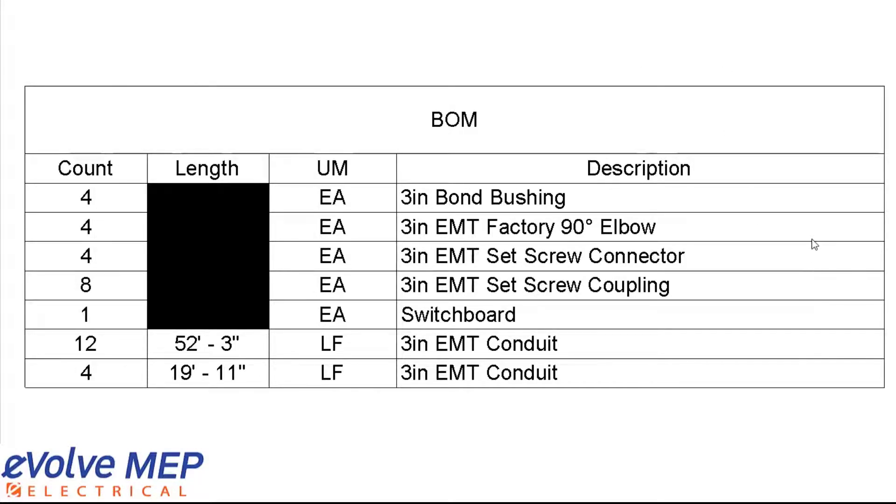